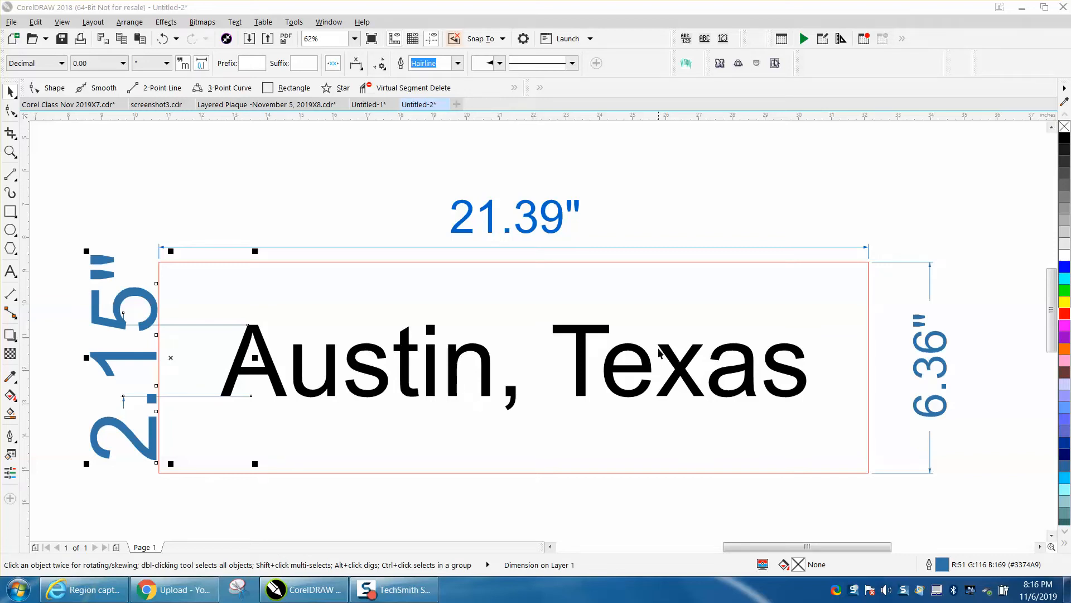
{"action": "mouse_move", "coordinate": [415, 244]}
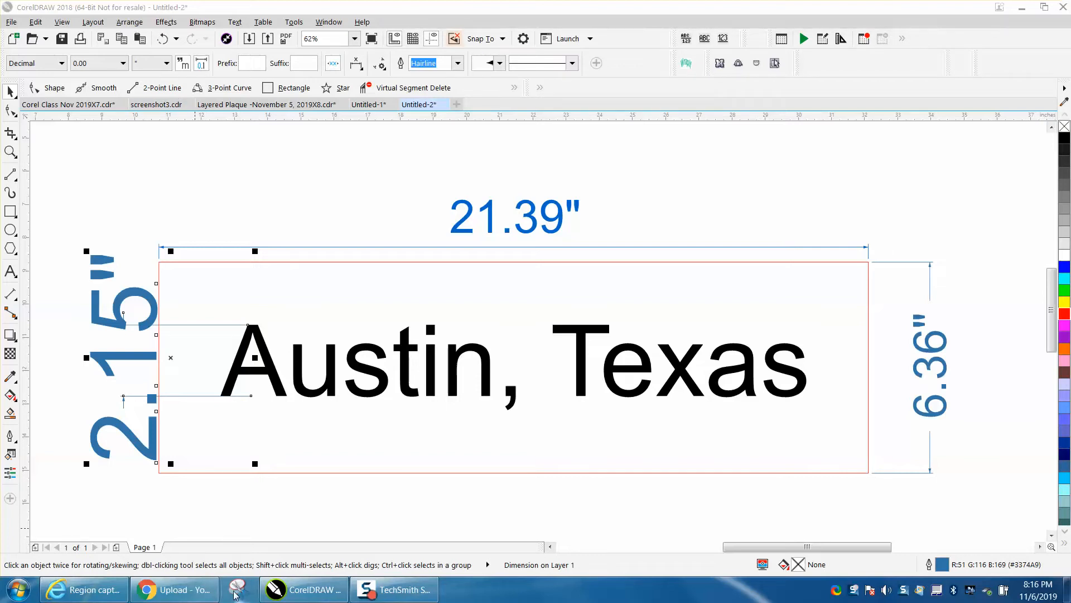
{"action": "mouse_move", "coordinate": [235, 589]}
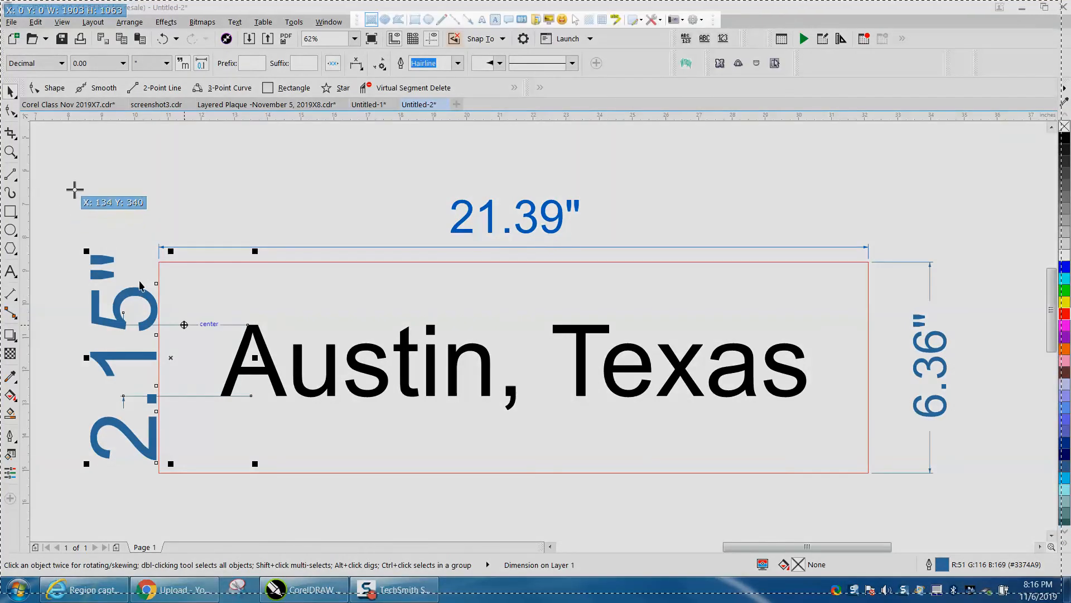
{"action": "mouse_move", "coordinate": [373, 61]}
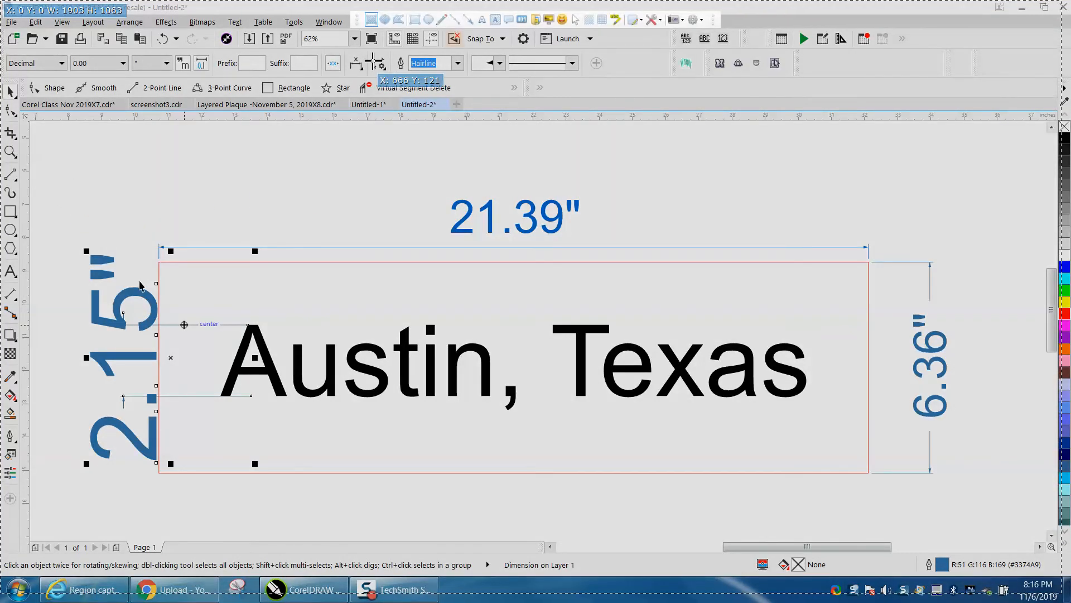
{"action": "mouse_move", "coordinate": [483, 19]}
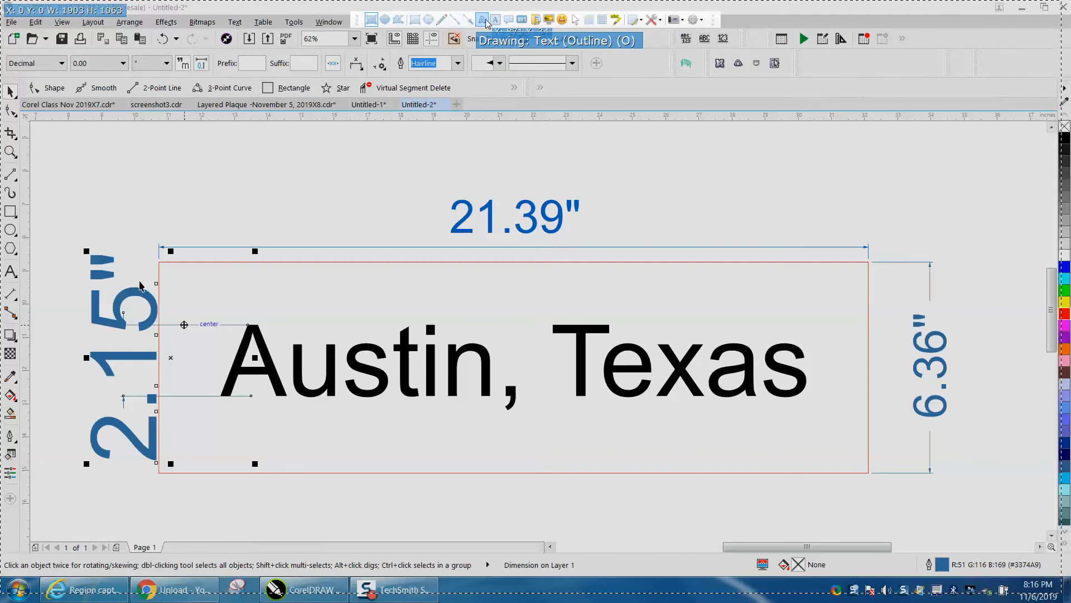
{"action": "mouse_move", "coordinate": [643, 217]}
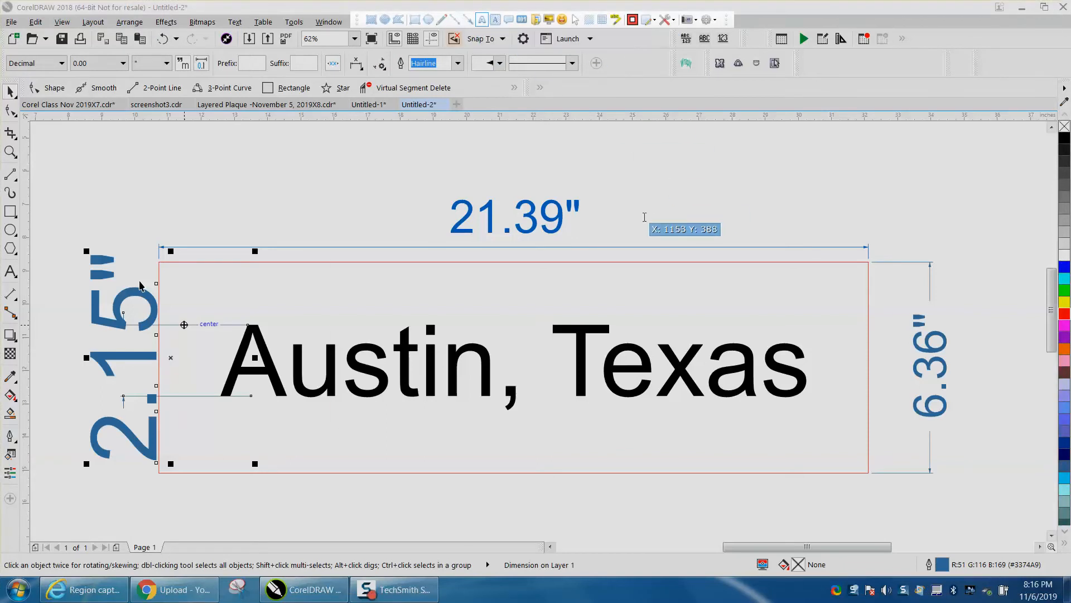
Add an outlined 'LIKE FONT?' text annotation beside the 21.39" width dimension.
{"action": "type", "text": "LIK"}
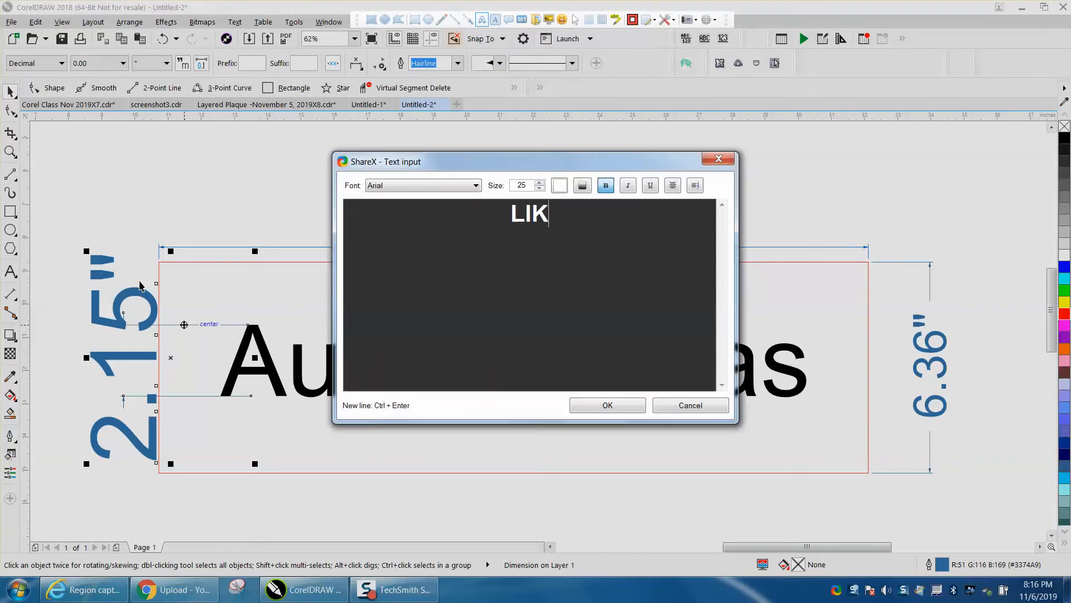
{"action": "type", "text": "E FONT?"}
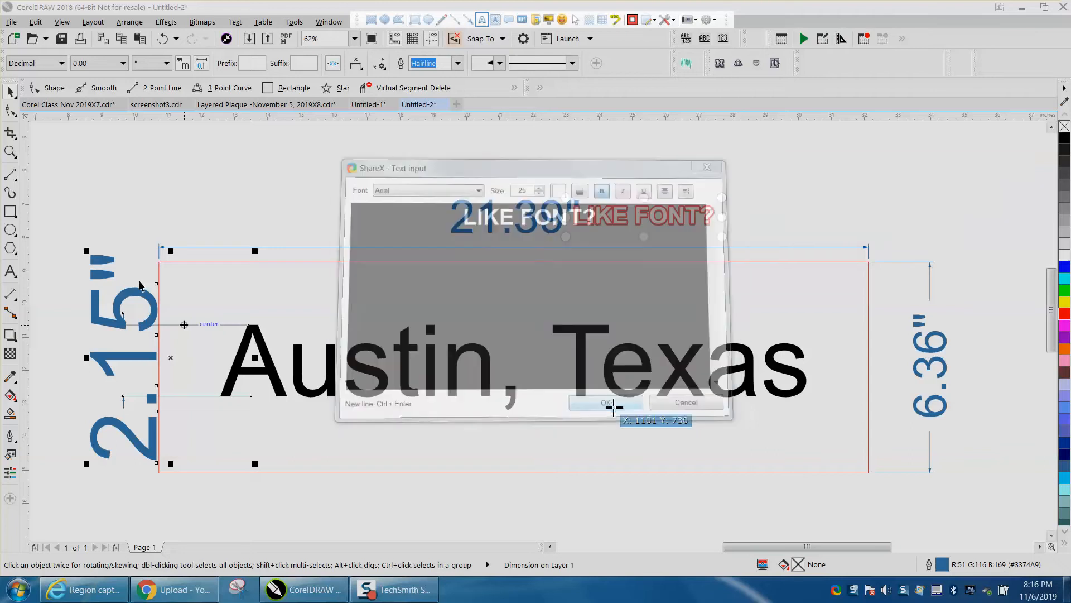
{"action": "left_click", "coordinate": [605, 402]}
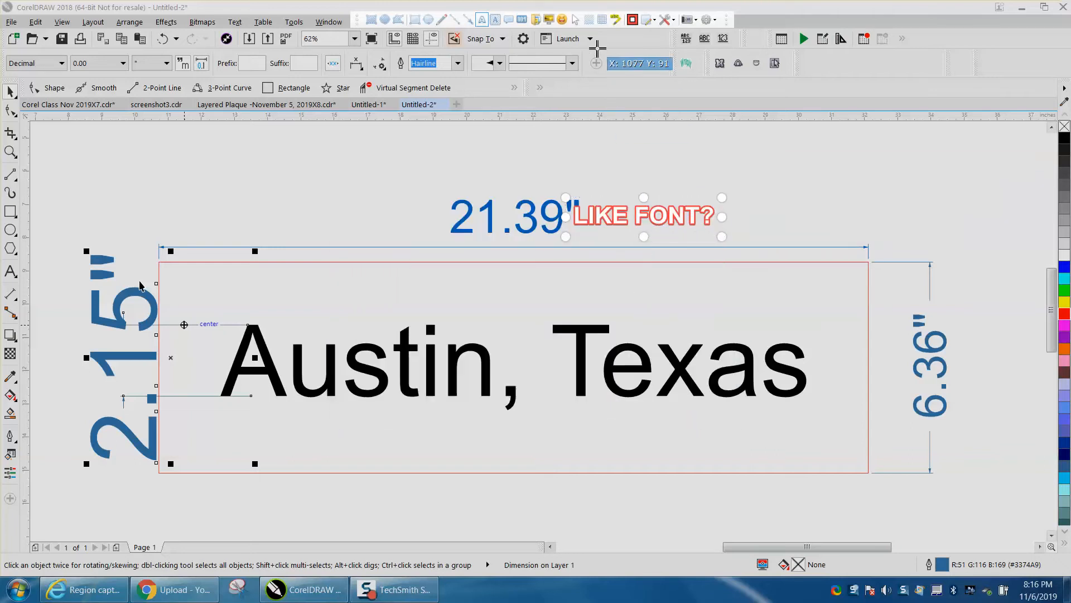
{"action": "mouse_move", "coordinate": [546, 34]}
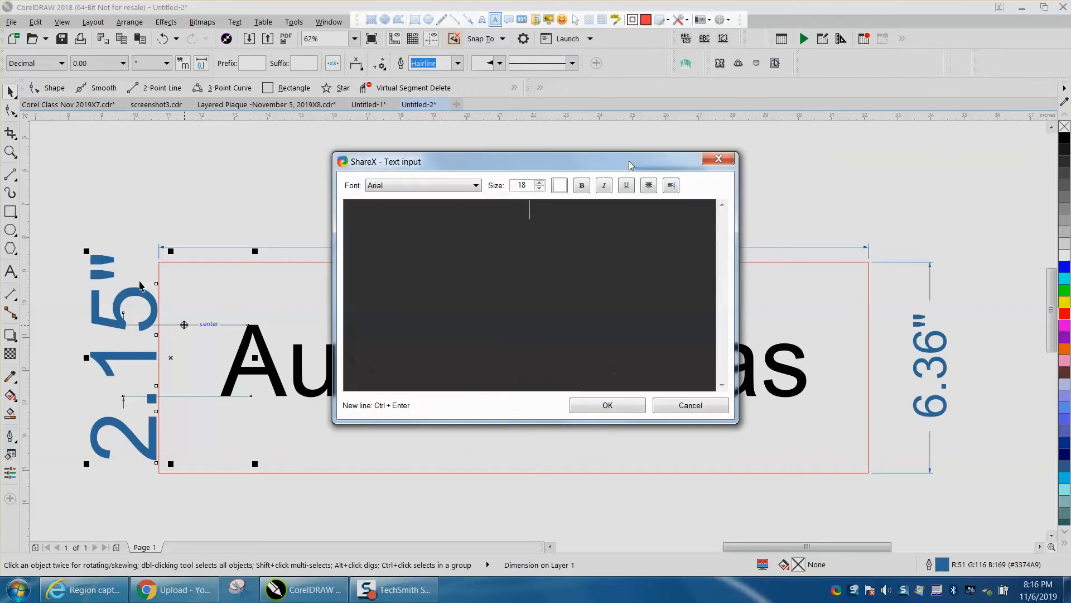
Add a red 'LIKE' background-text label above the width dimension.
{"action": "type", "text": "LIKE"}
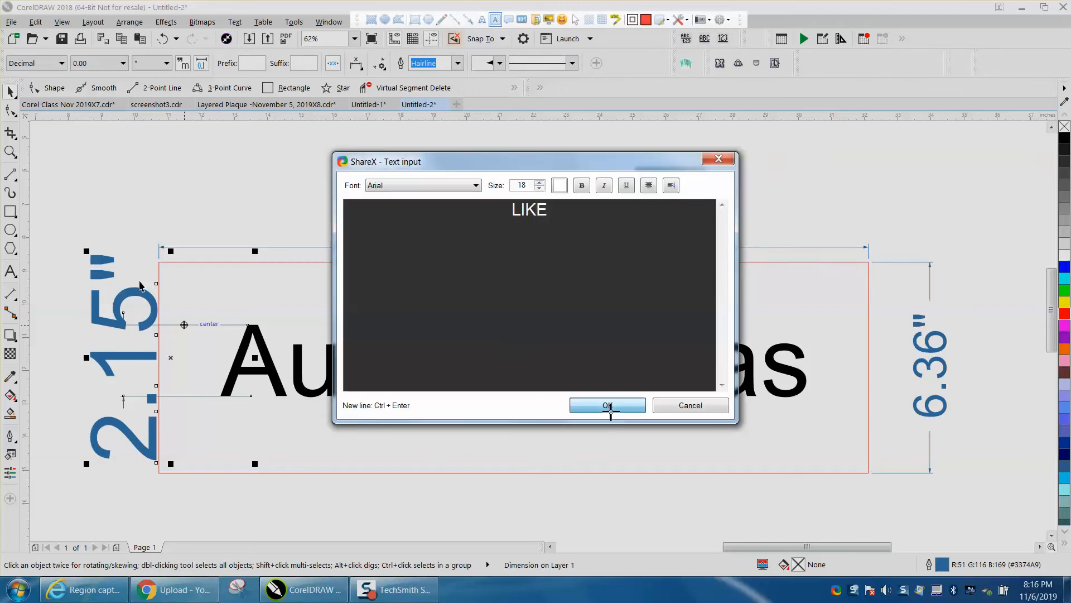
{"action": "left_click", "coordinate": [607, 405]}
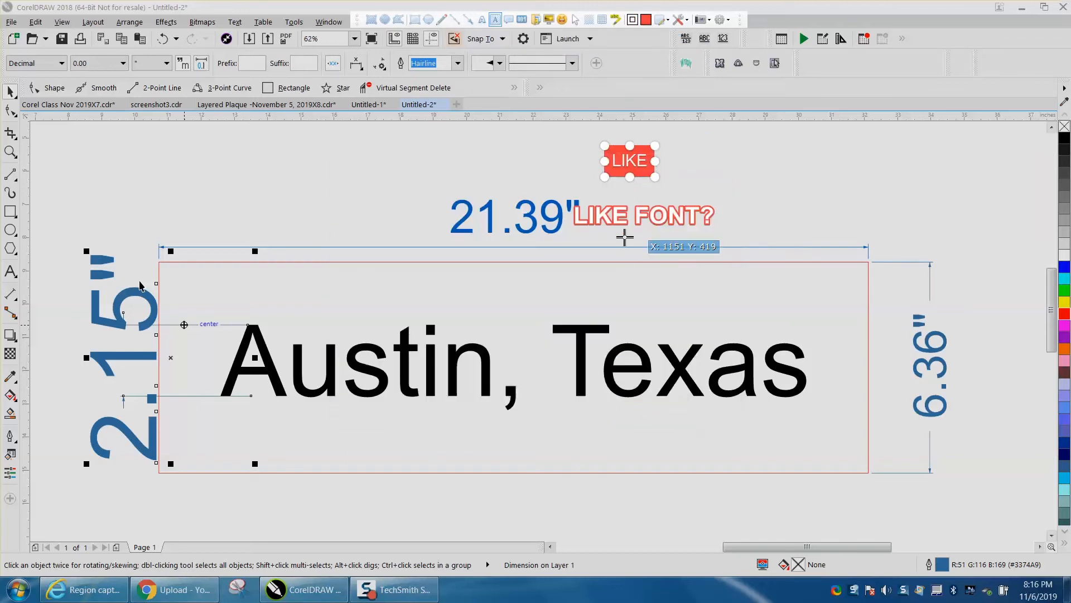
{"action": "mouse_move", "coordinate": [618, 54]}
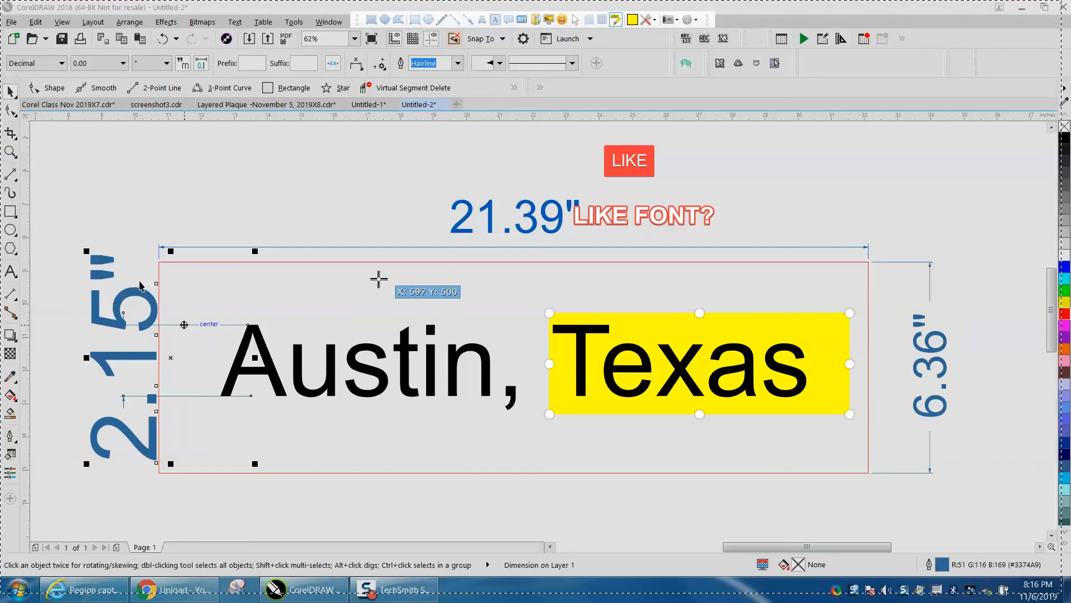
{"action": "mouse_move", "coordinate": [431, 206]}
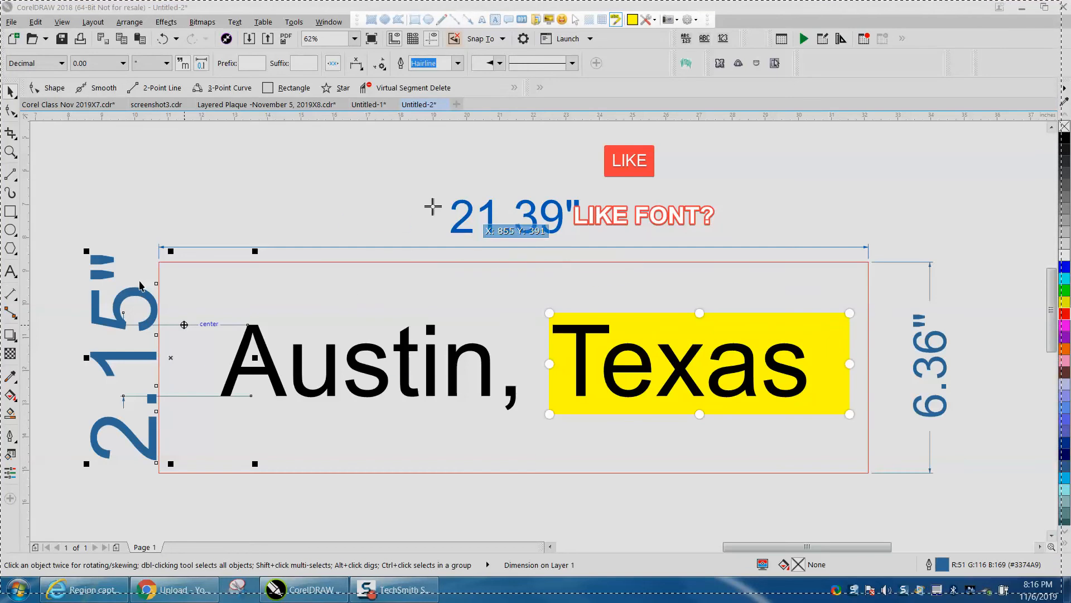
{"action": "mouse_move", "coordinate": [355, 200]}
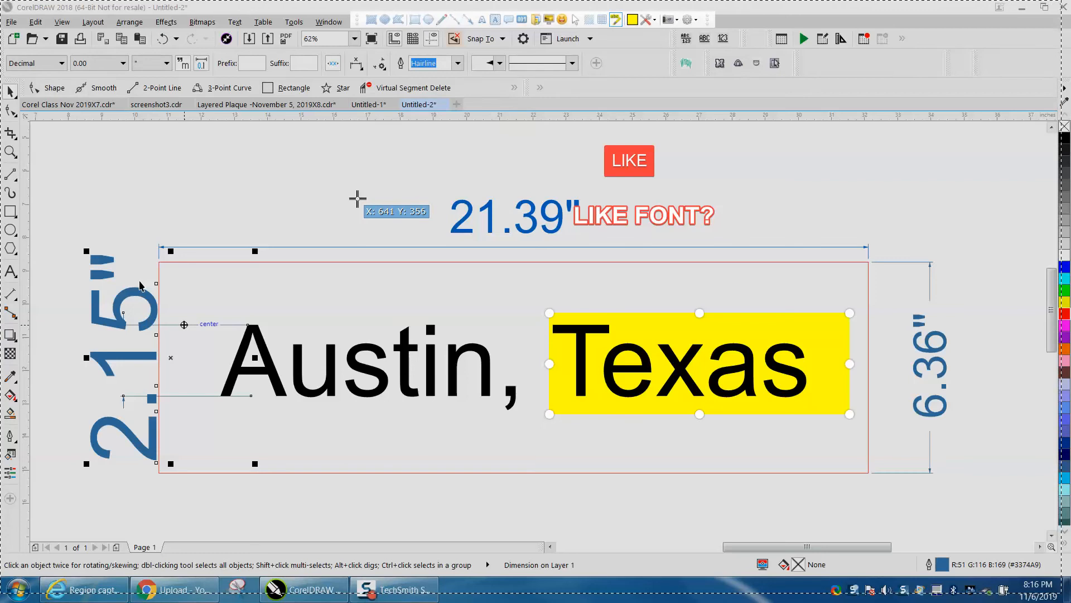
{"action": "mouse_move", "coordinate": [441, 19]}
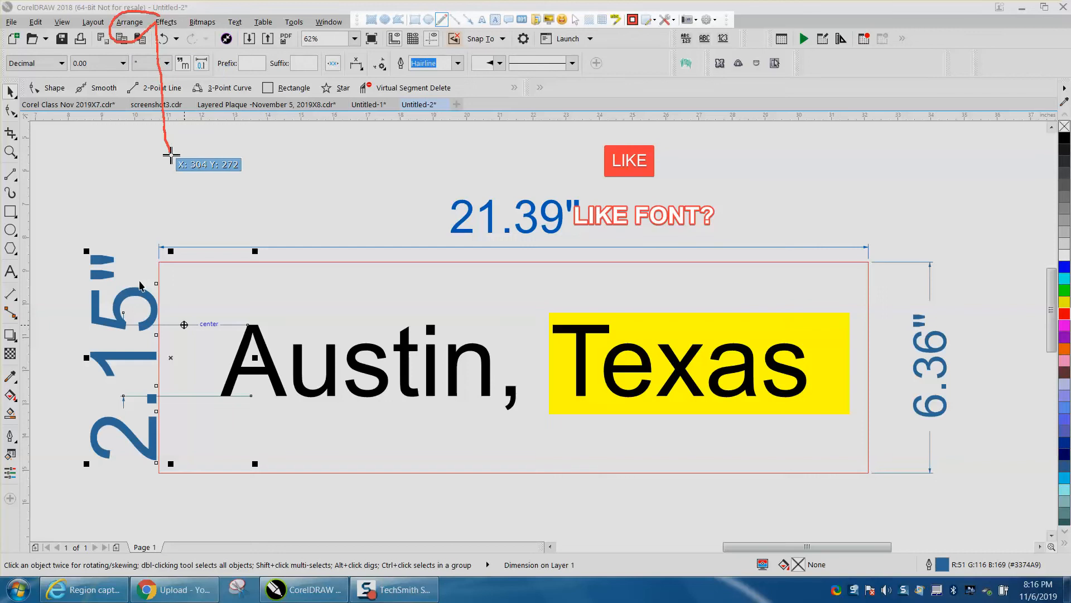
{"action": "mouse_move", "coordinate": [201, 166]}
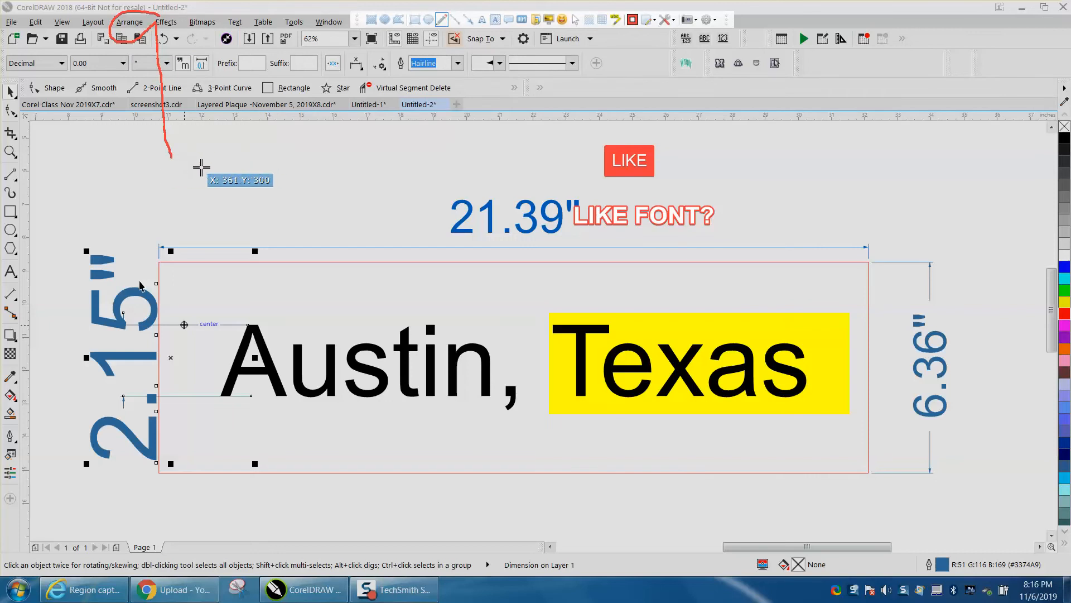
{"action": "mouse_move", "coordinate": [231, 112]}
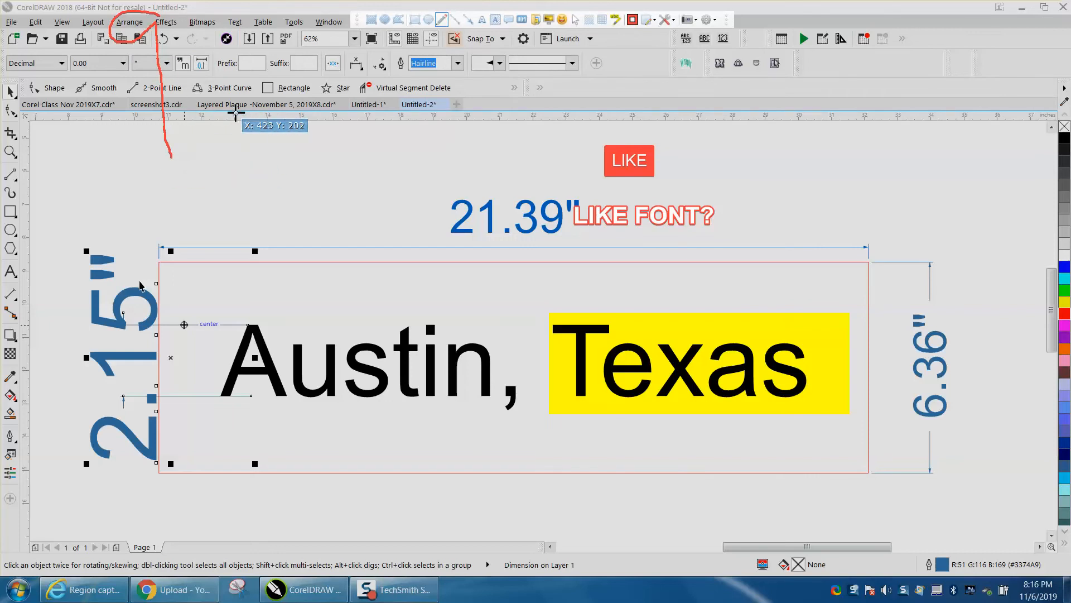
{"action": "mouse_move", "coordinate": [413, 108]}
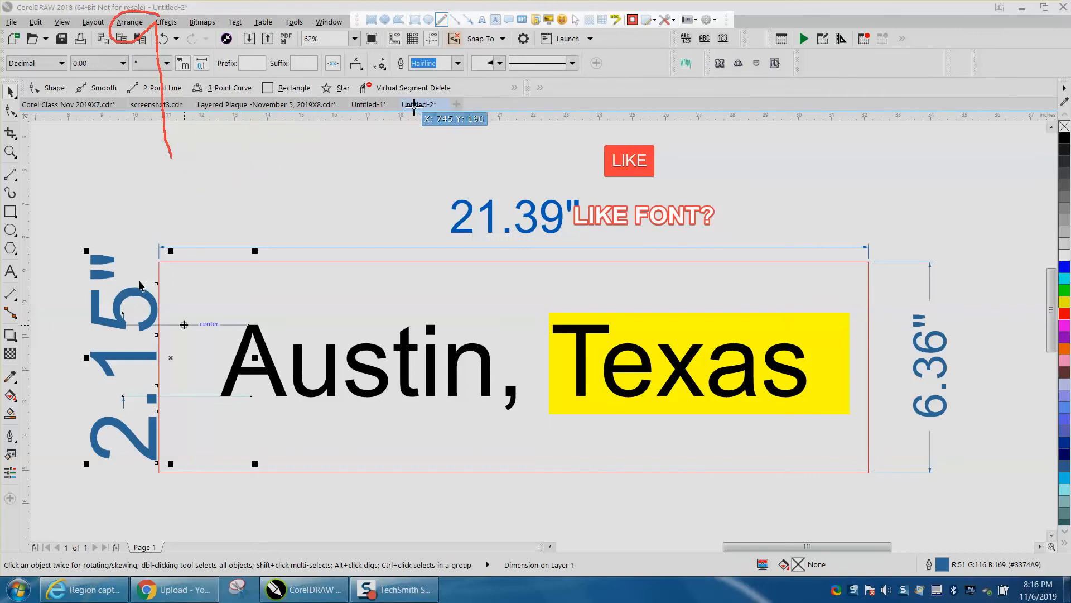
{"action": "mouse_move", "coordinate": [593, 39]}
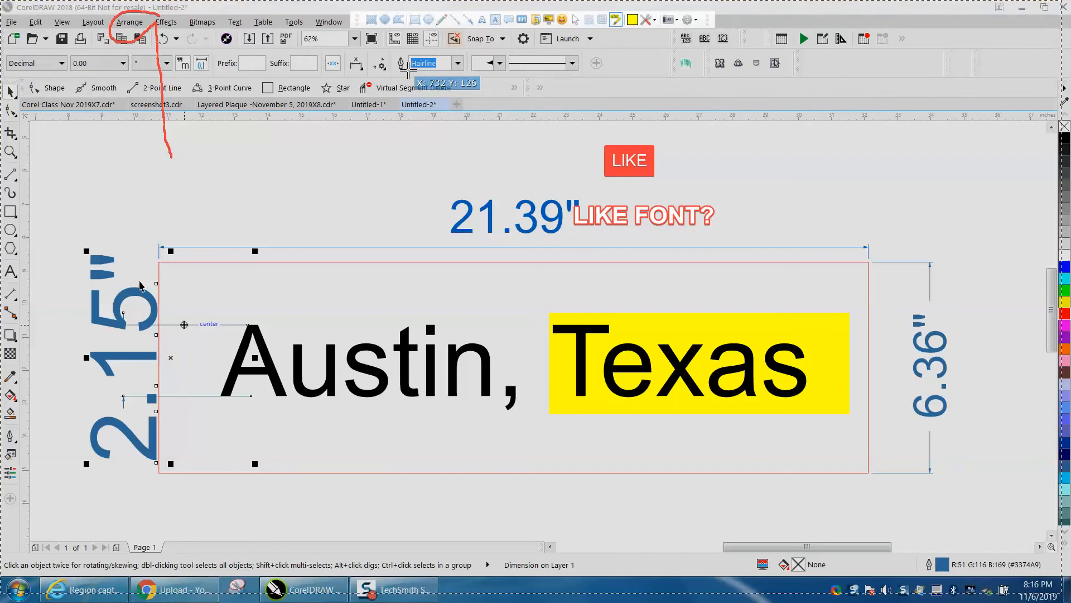
{"action": "mouse_move", "coordinate": [27, 75]}
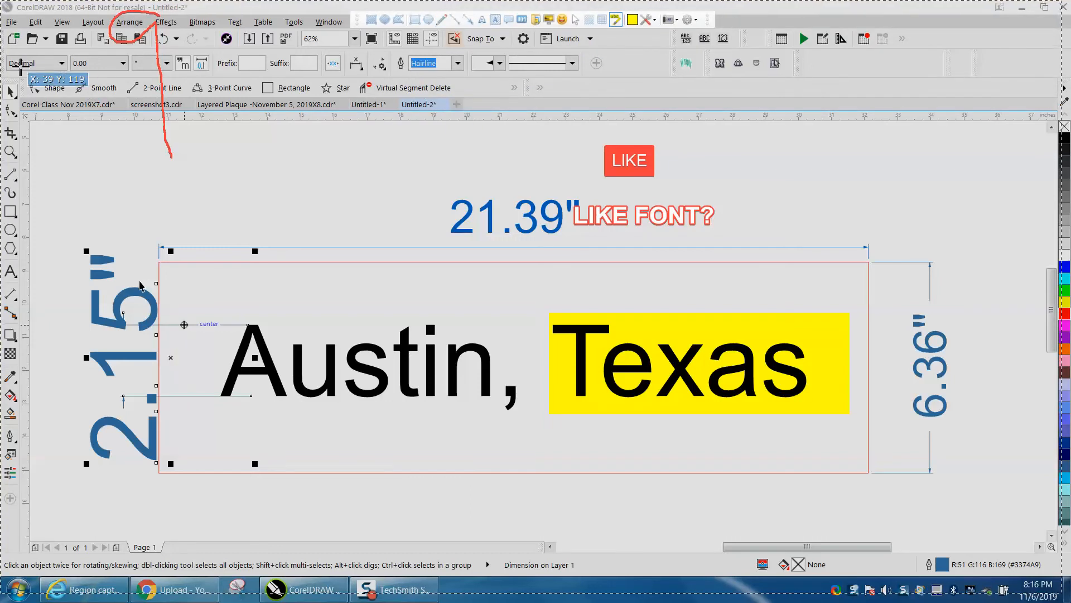
{"action": "mouse_move", "coordinate": [445, 135]}
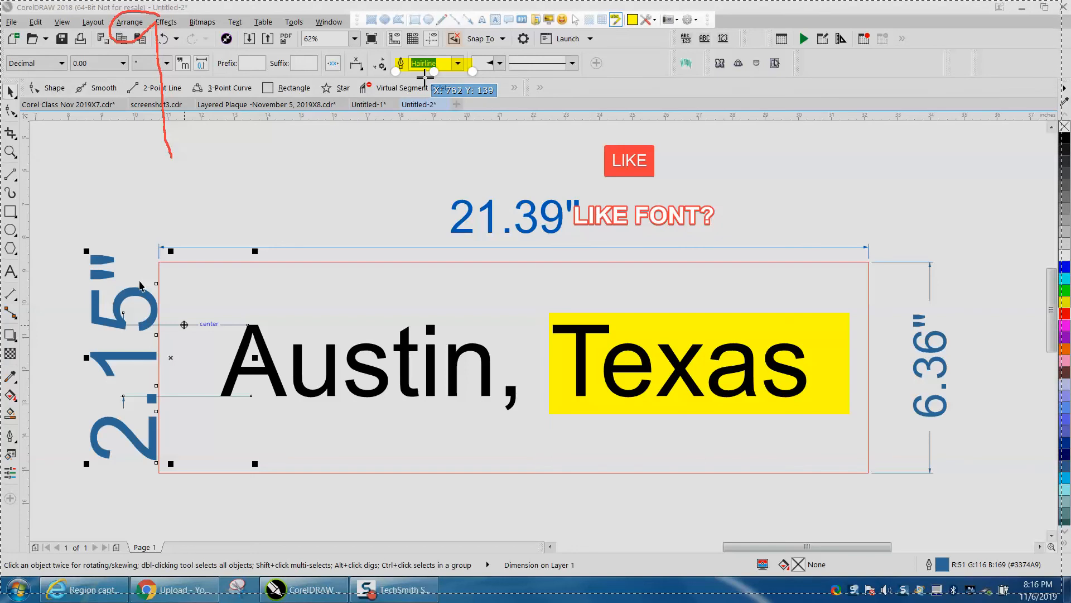
{"action": "mouse_move", "coordinate": [426, 134]}
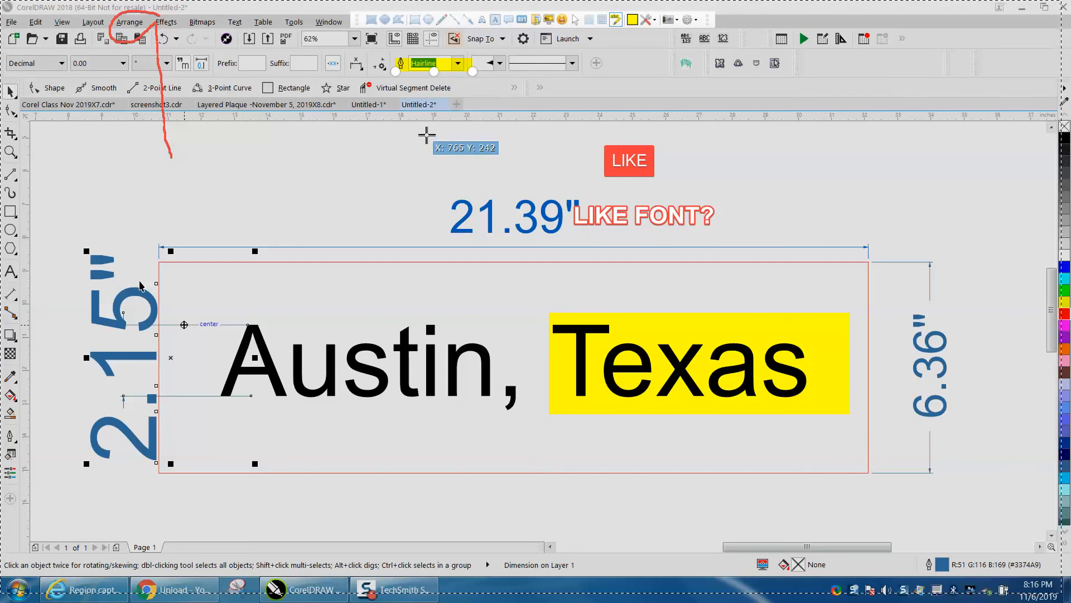
{"action": "mouse_move", "coordinate": [384, 170]}
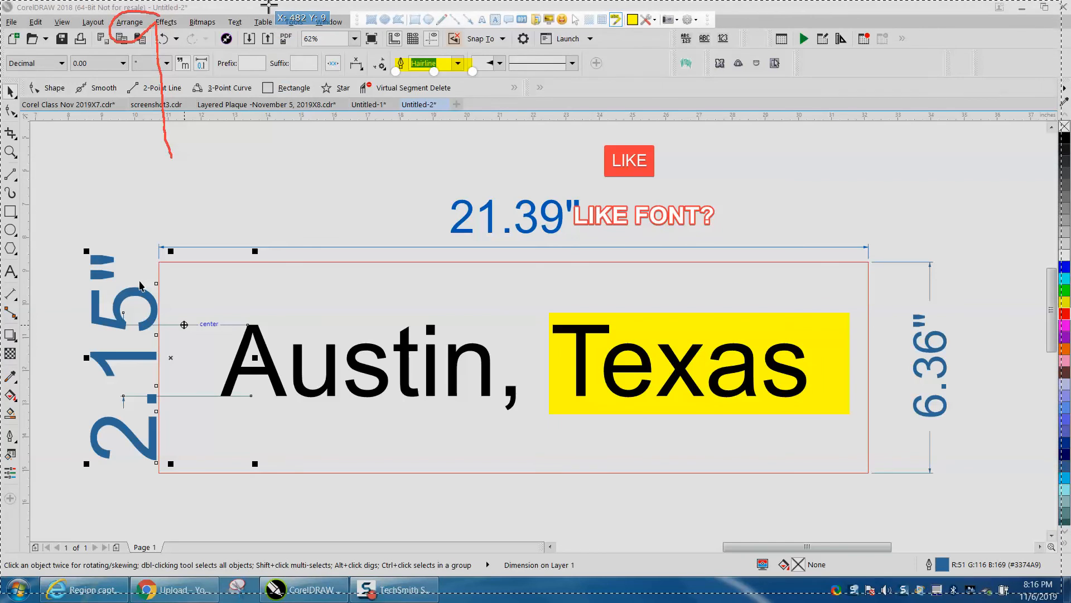
{"action": "mouse_move", "coordinate": [270, 15]}
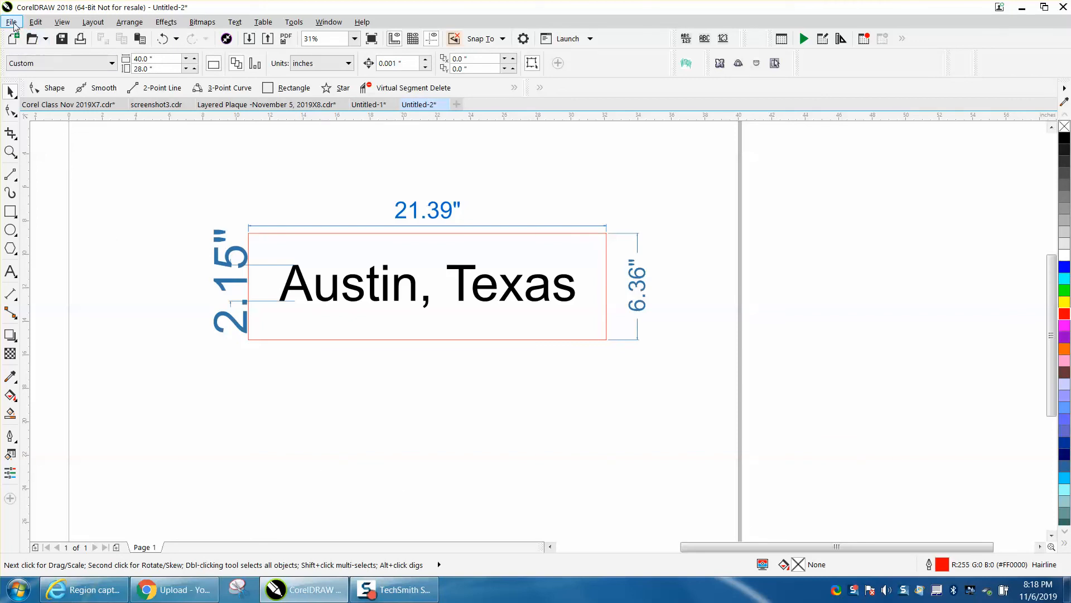
Import AUSTIN.pdf from the Pictures library via File > Import, reaching the PDF import options.
{"action": "left_click", "coordinate": [12, 22]}
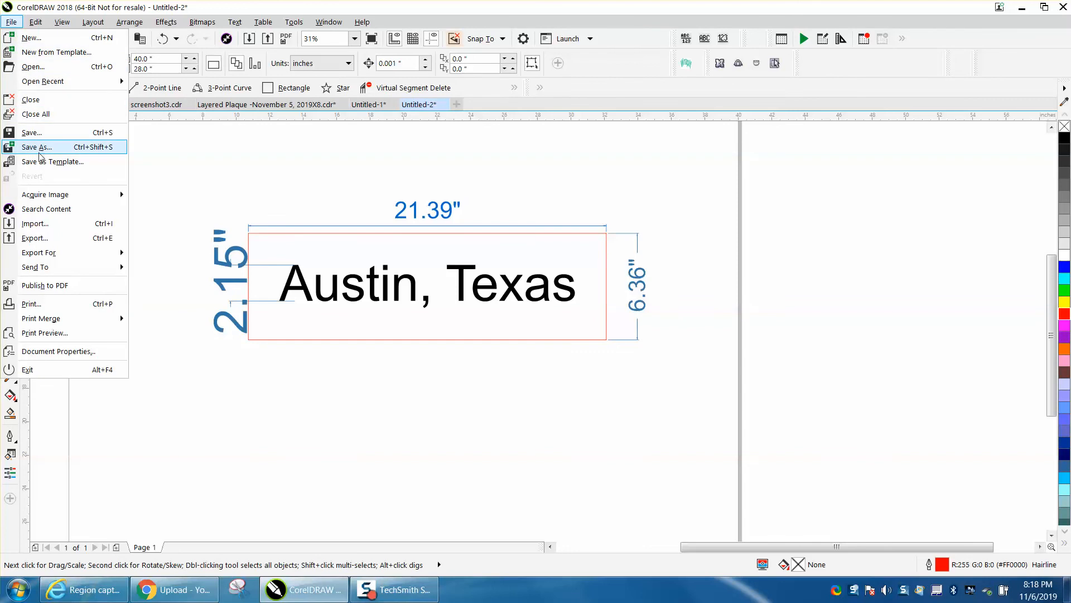
{"action": "left_click", "coordinate": [34, 223]}
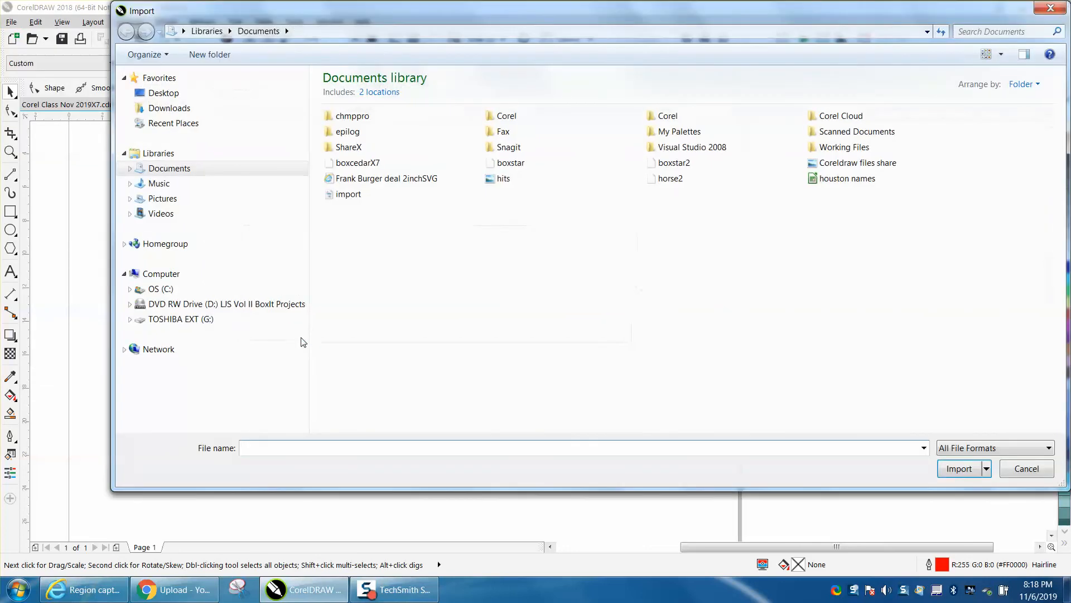
{"action": "left_click", "coordinate": [163, 198]}
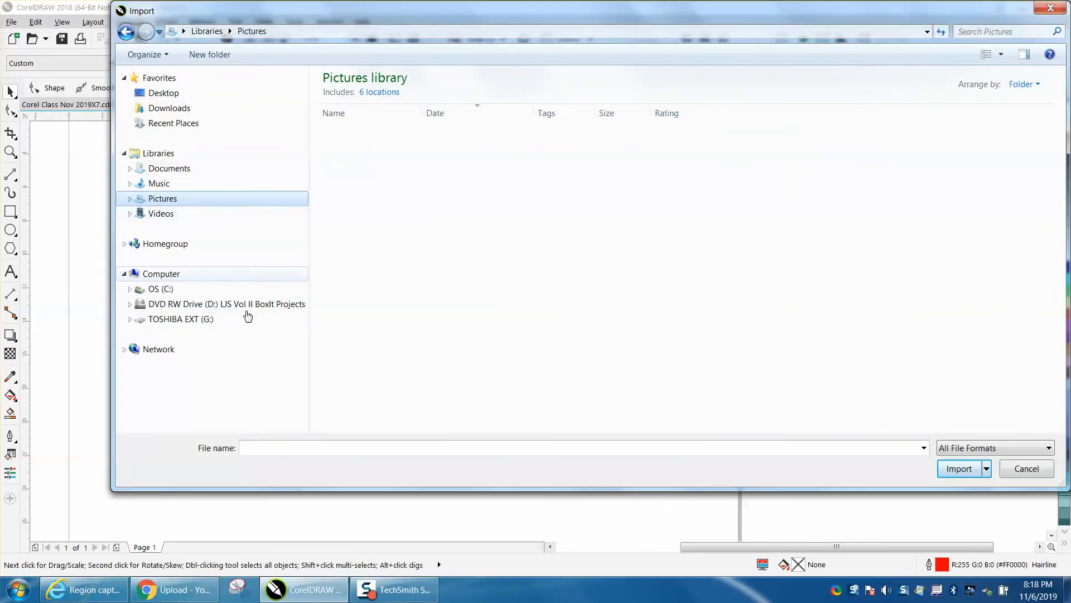
{"action": "type", "text": "AU"}
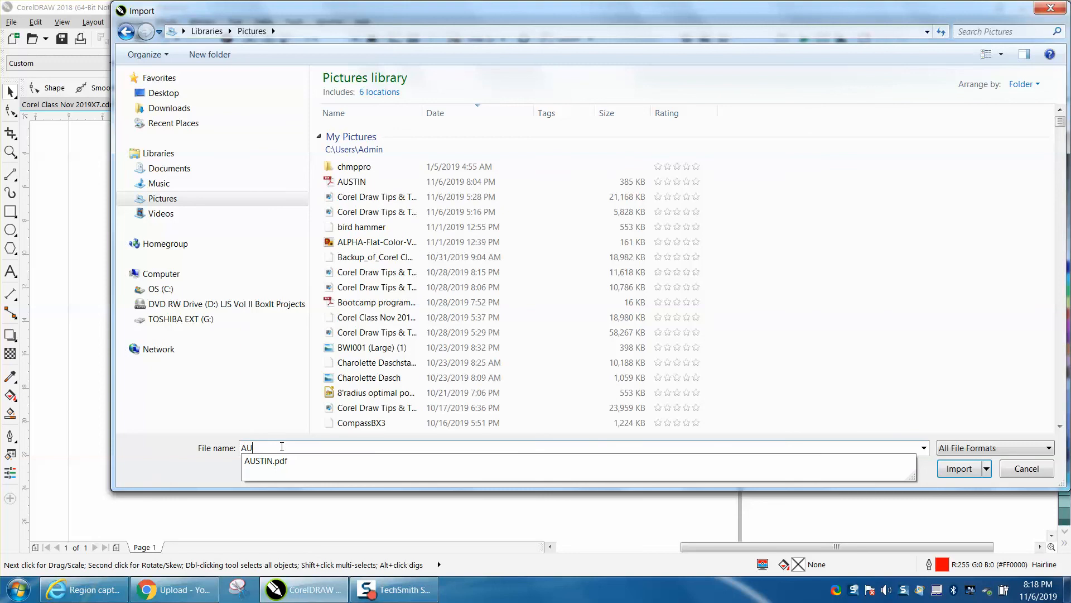
{"action": "left_click", "coordinate": [265, 461]}
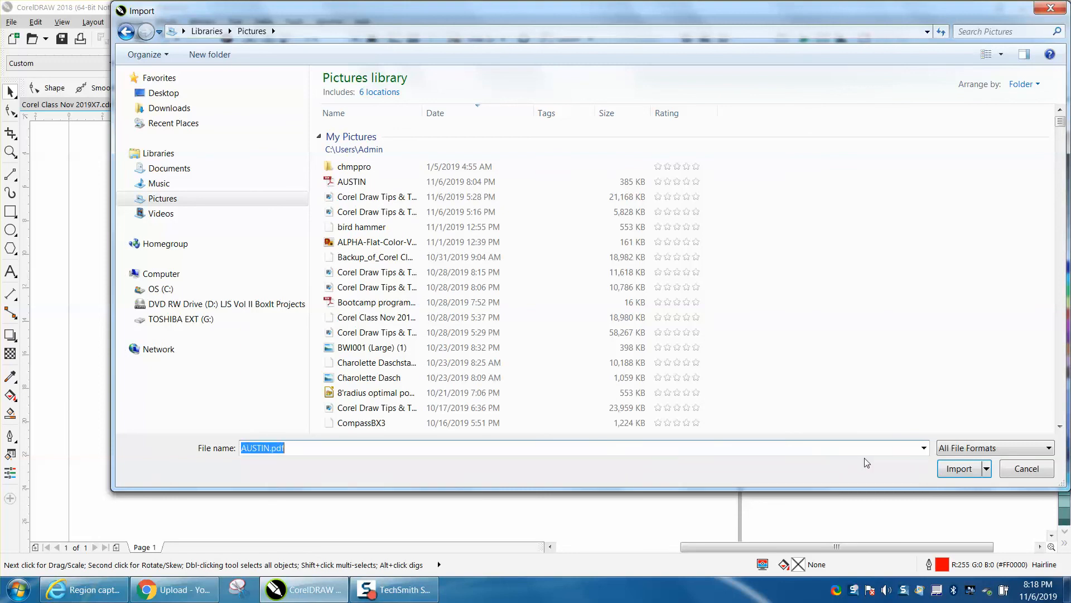
{"action": "left_click", "coordinate": [958, 468]}
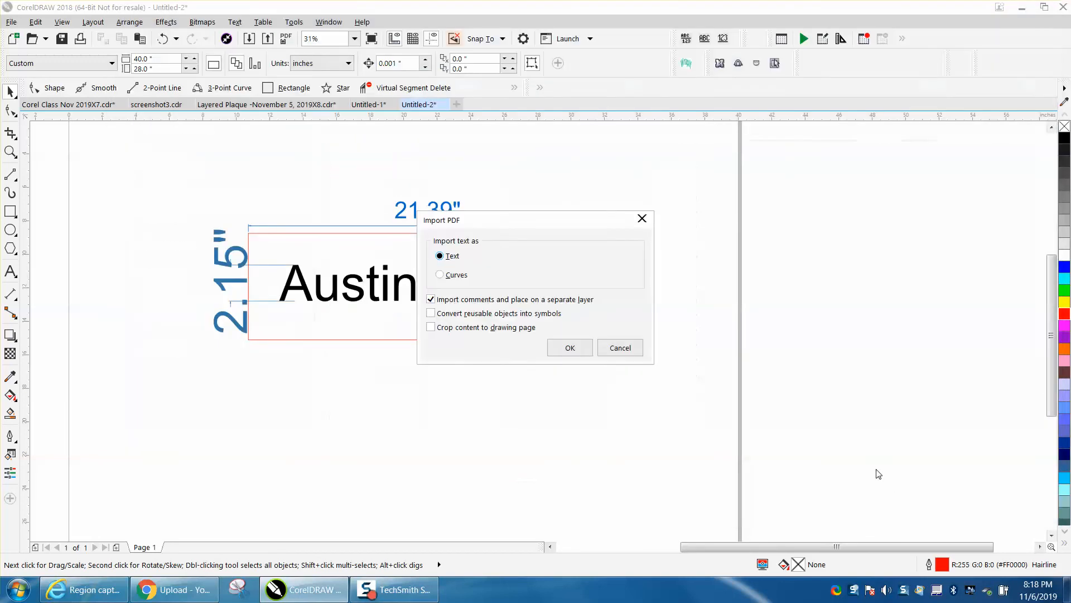
Accept the PDF import options and place the Austin, Texas sign copy below the original.
{"action": "left_click", "coordinate": [569, 347]}
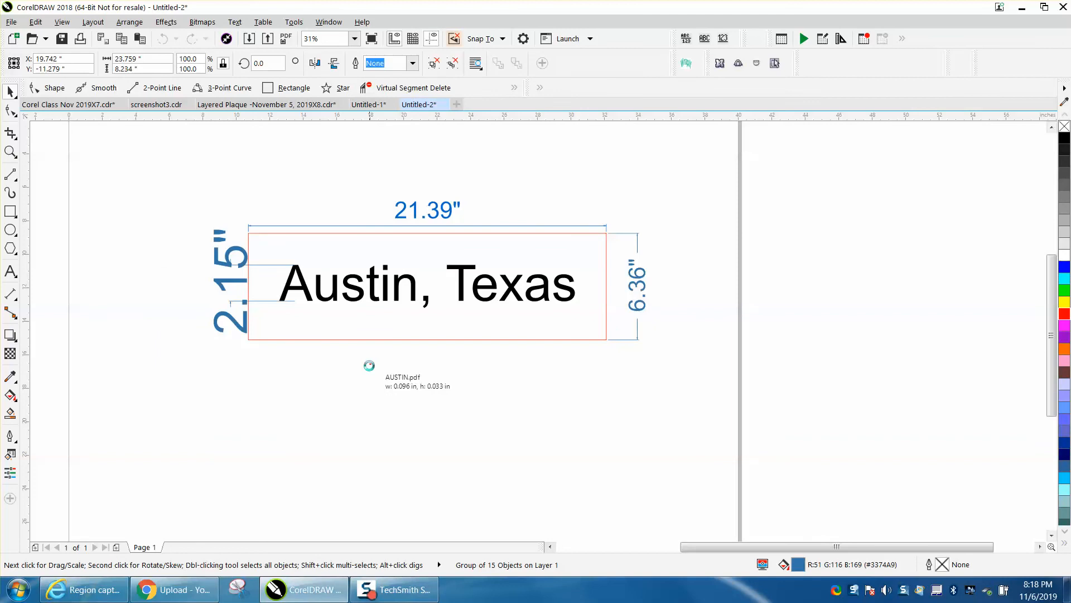
{"action": "left_click_drag", "start_coordinate": [426, 284], "coordinate": [549, 444]}
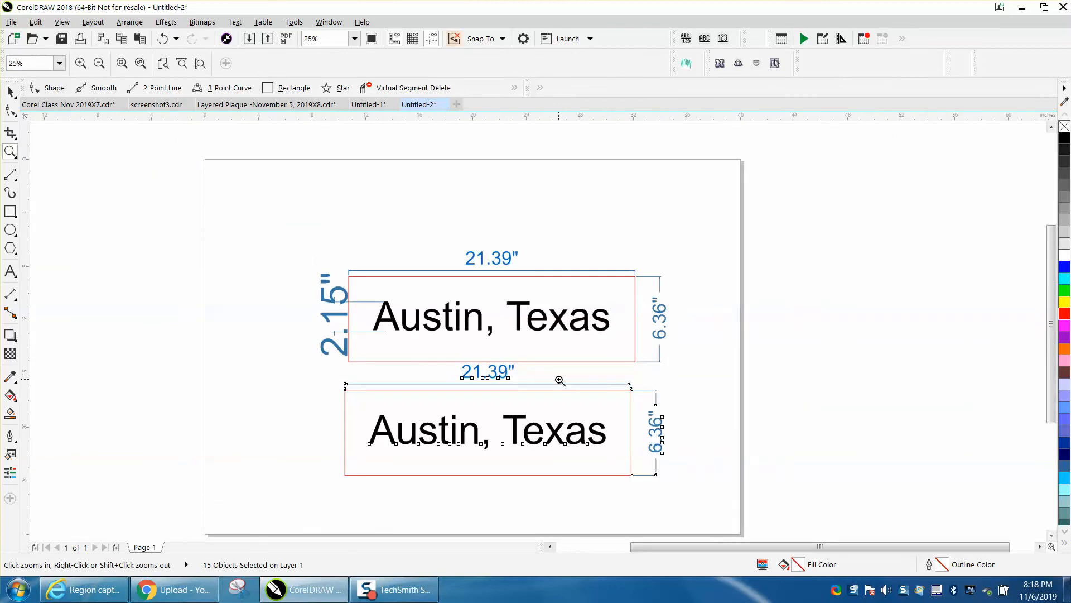
{"action": "mouse_move", "coordinate": [792, 598]}
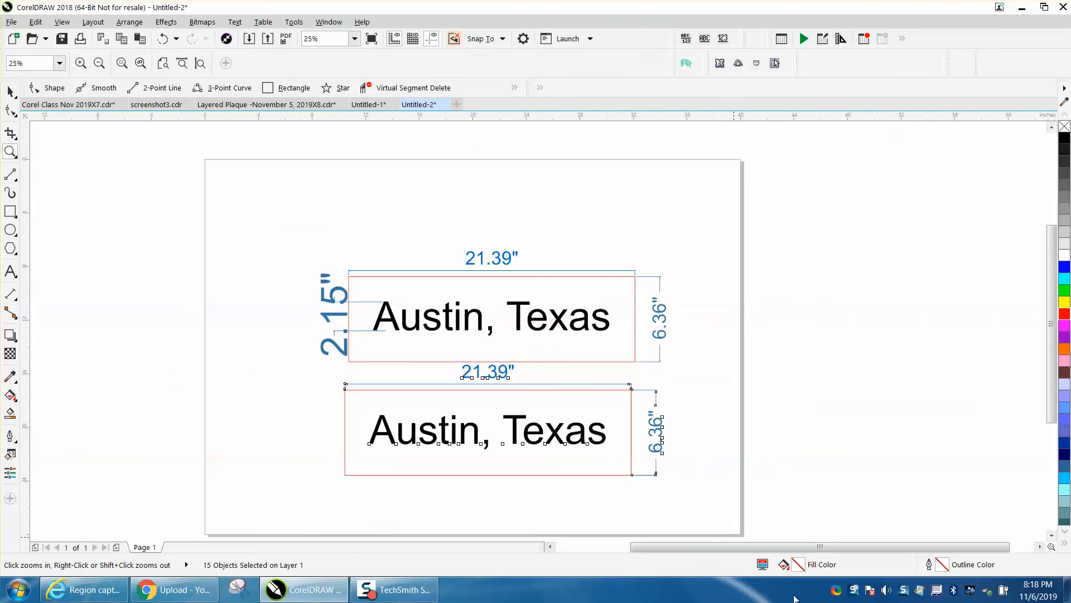
{"action": "mouse_move", "coordinate": [837, 591]}
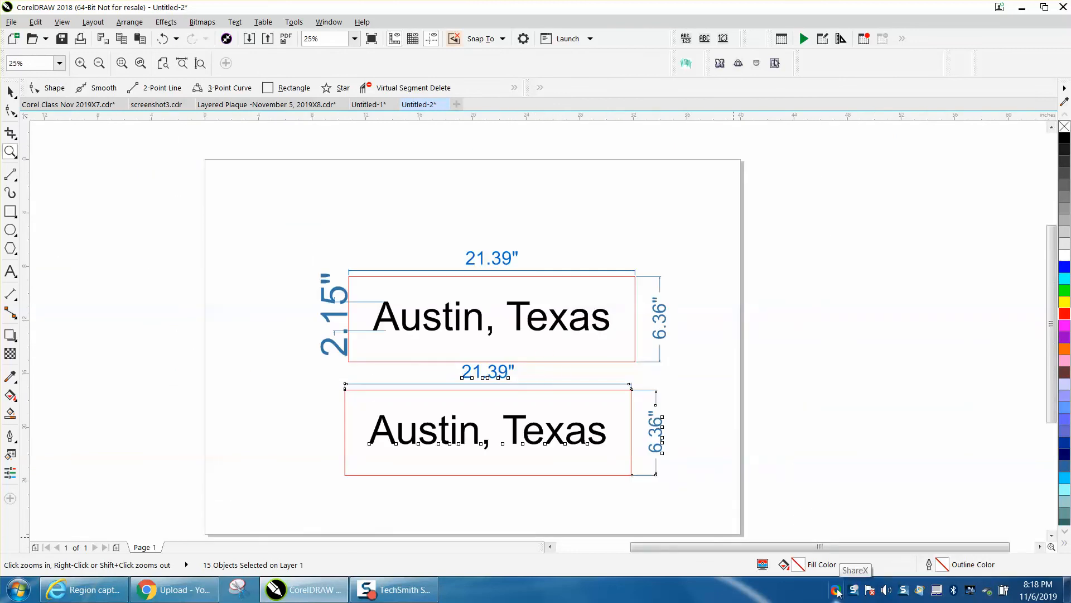